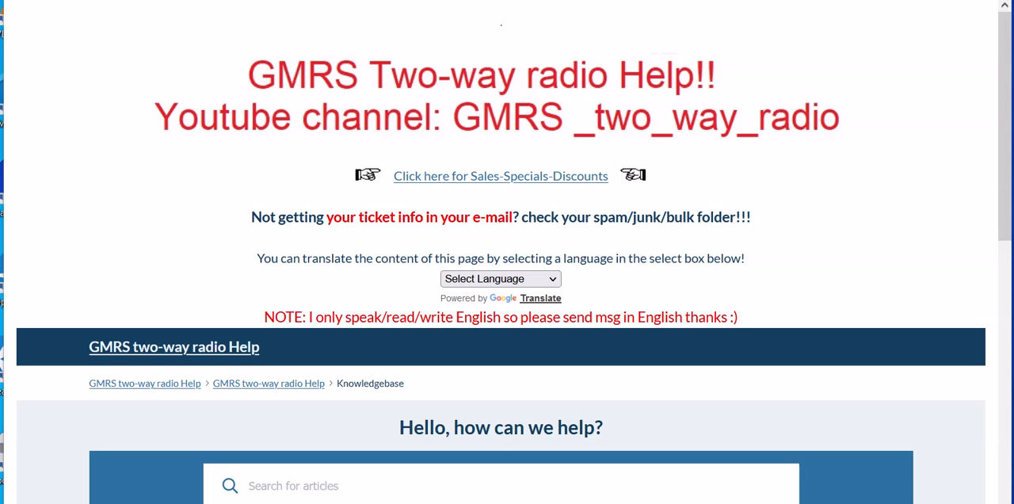
Browse down to the REPEATER HELP category, enter it, and scroll through its repeater articles.
scroll("down", 3)
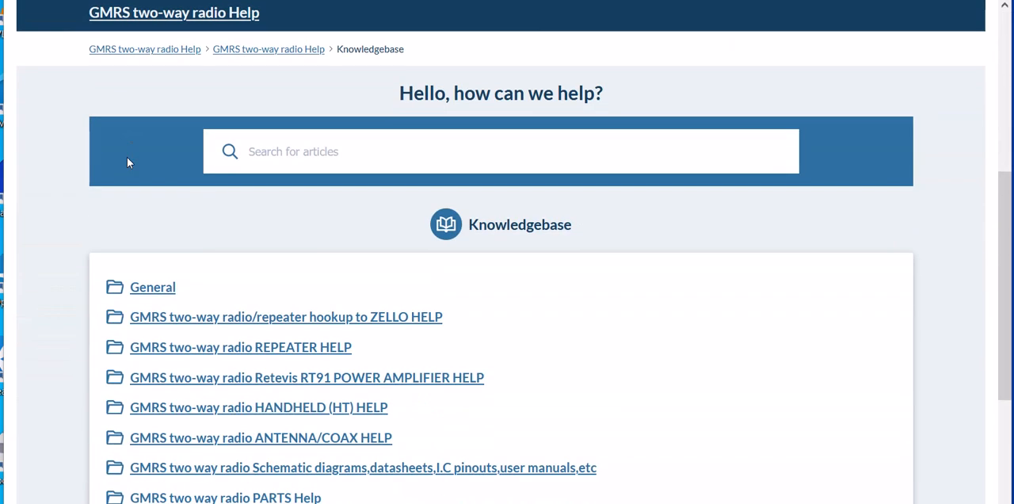
scroll("down", 3)
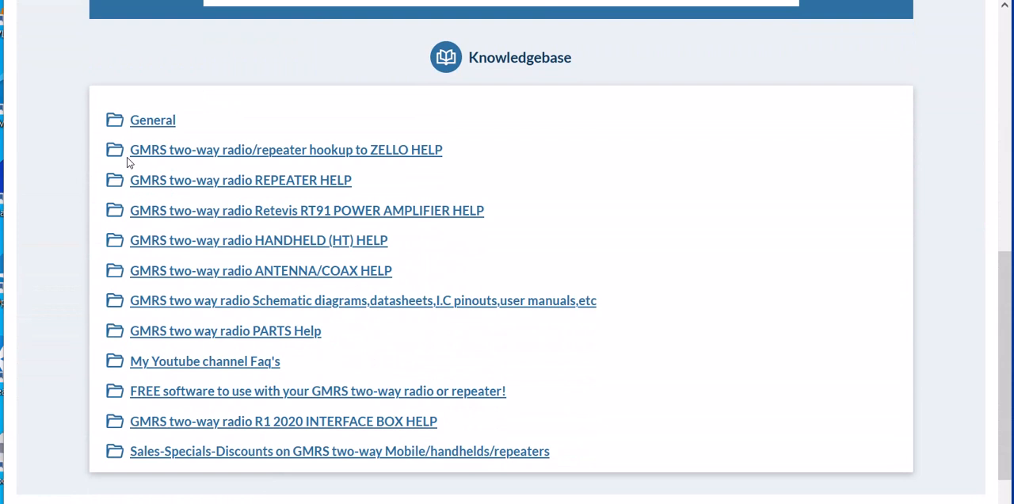
mouse_move(909, 190)
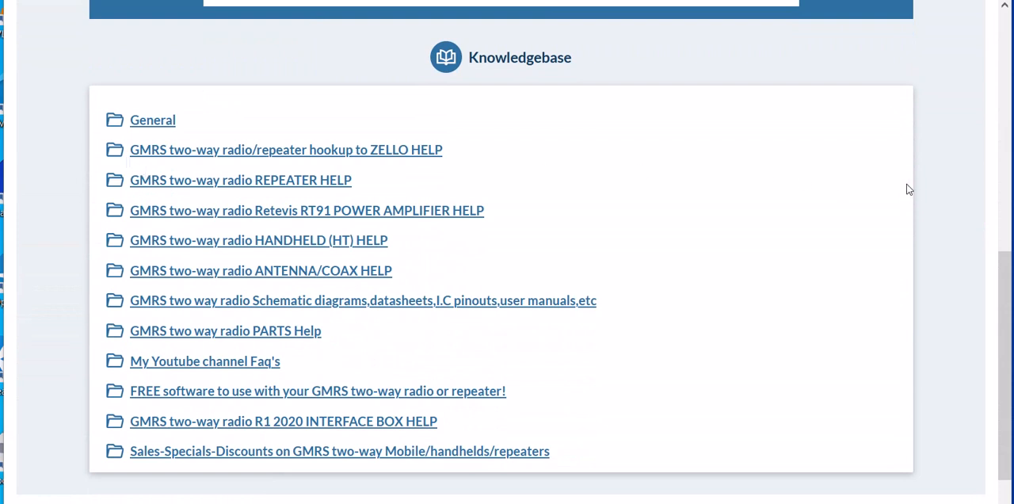
mouse_move(938, 168)
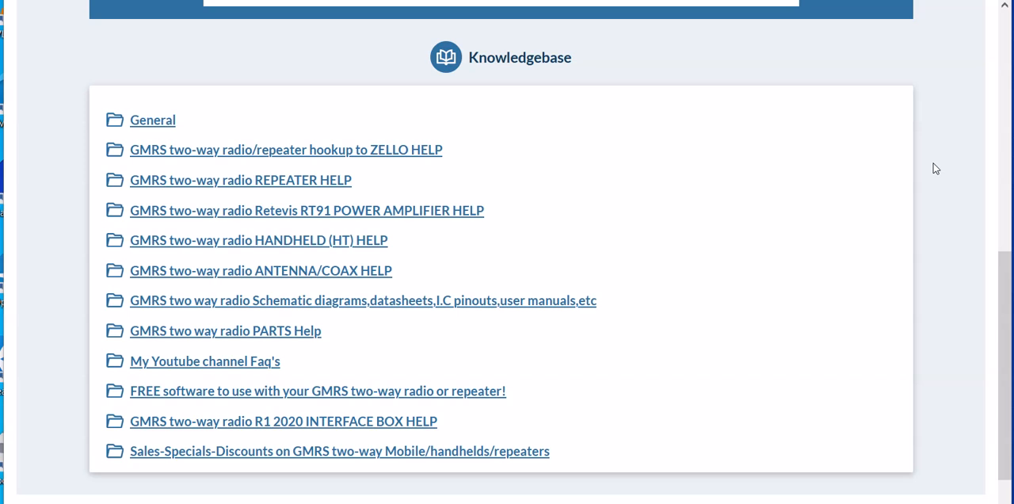
mouse_move(932, 174)
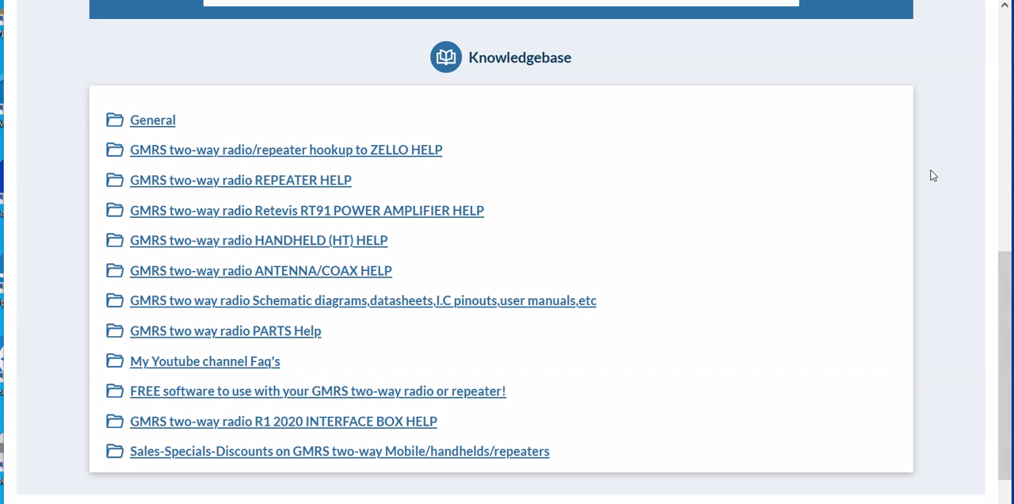
scroll("down", 3)
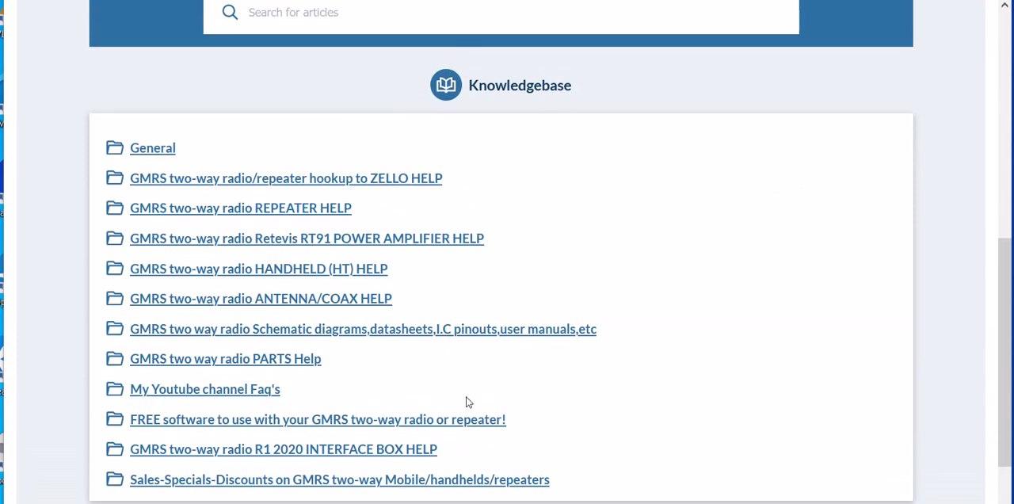
mouse_move(467, 263)
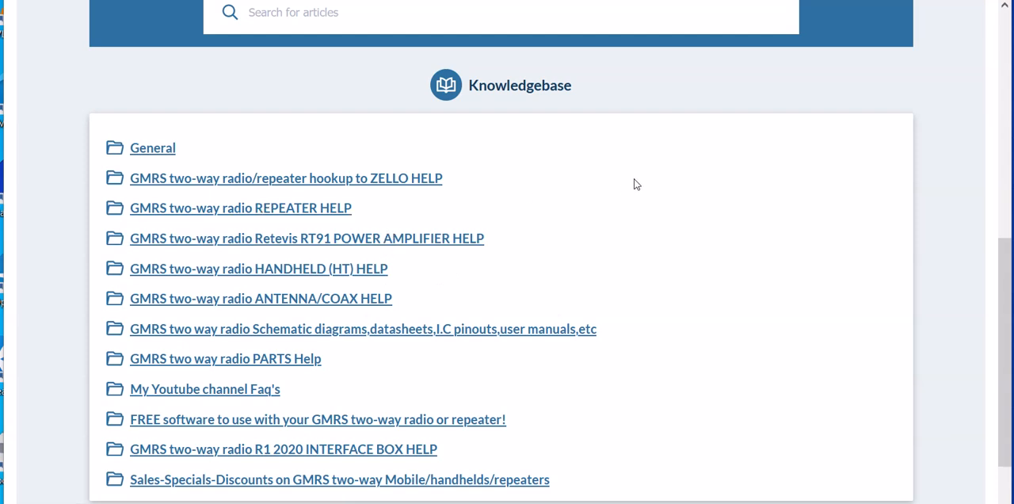
scroll("down", 3)
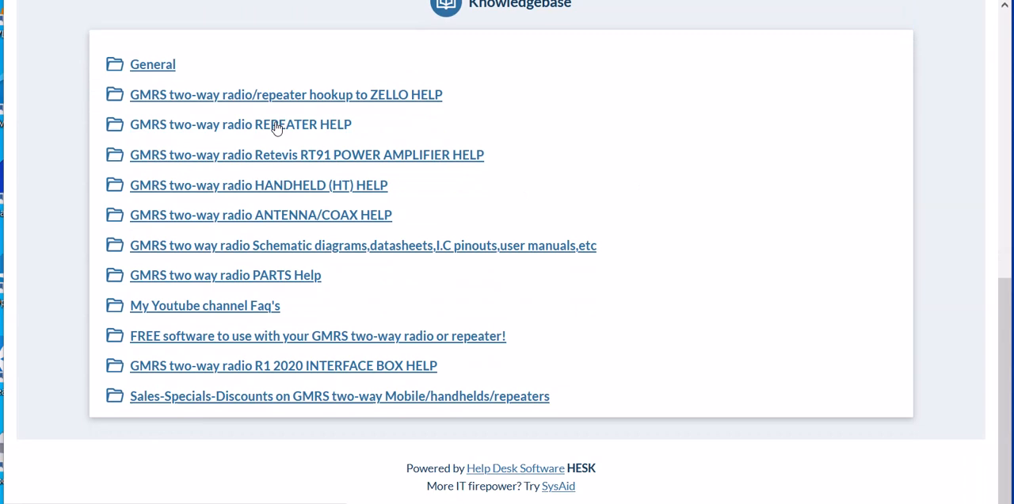
left_click(241, 123)
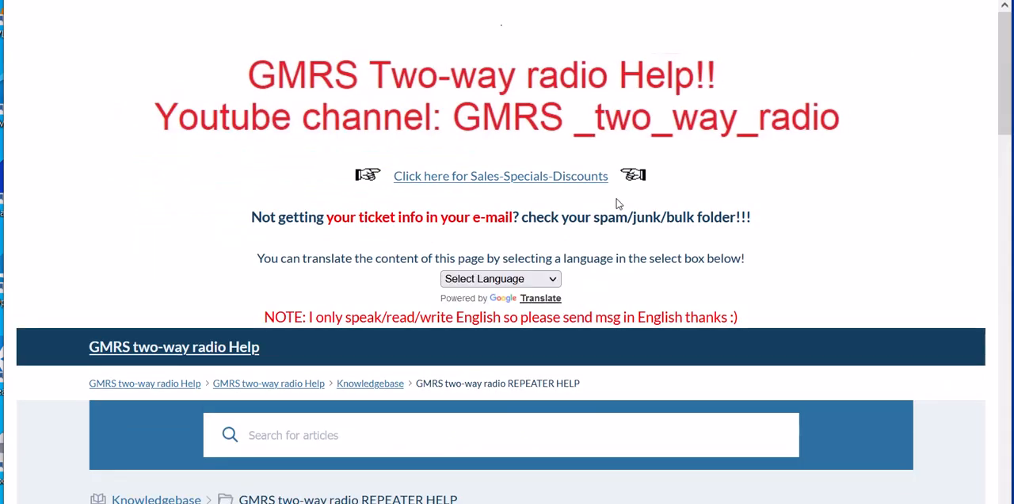
scroll("down", 3)
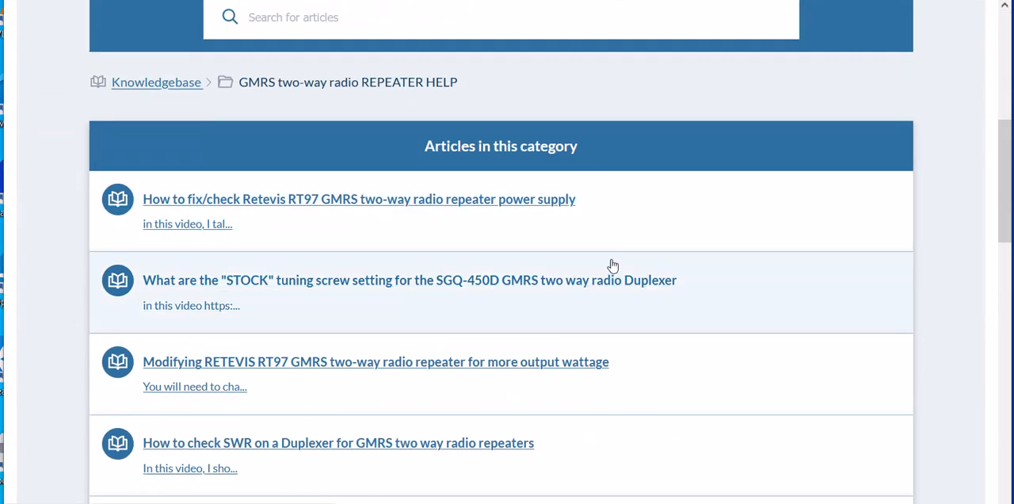
scroll("down", 3)
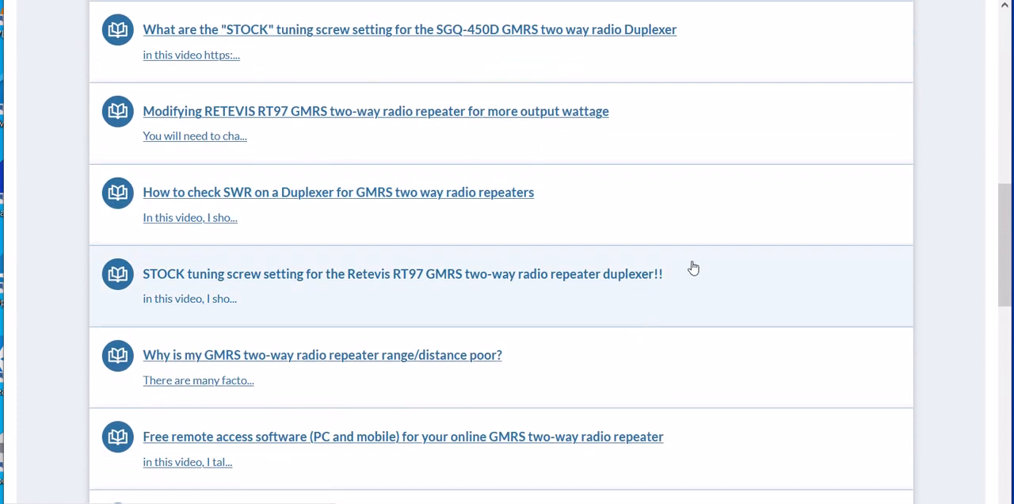
scroll("down", 3)
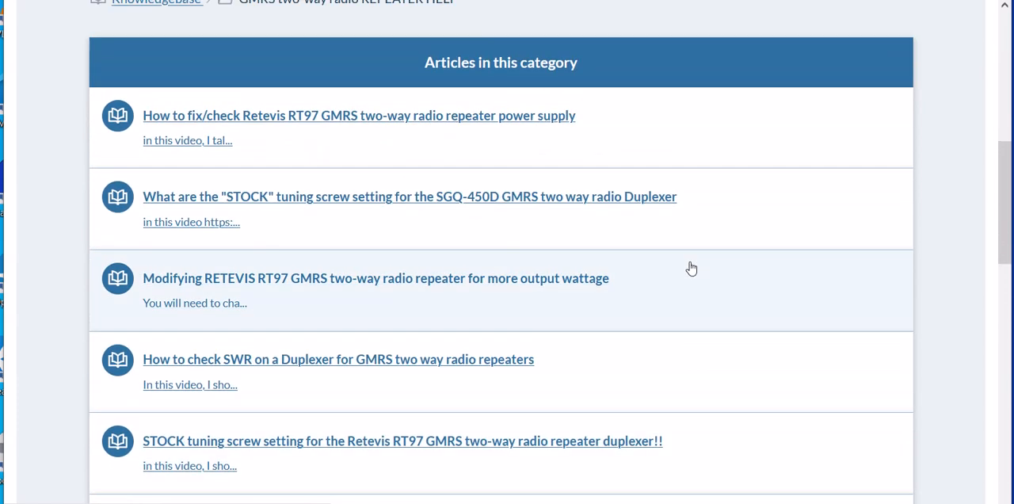
mouse_move(367, 130)
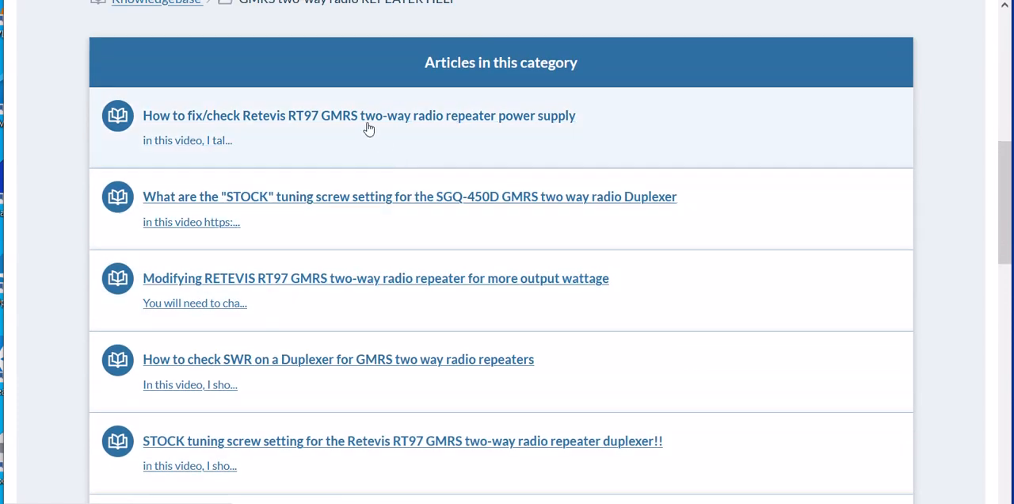
left_click(358, 116)
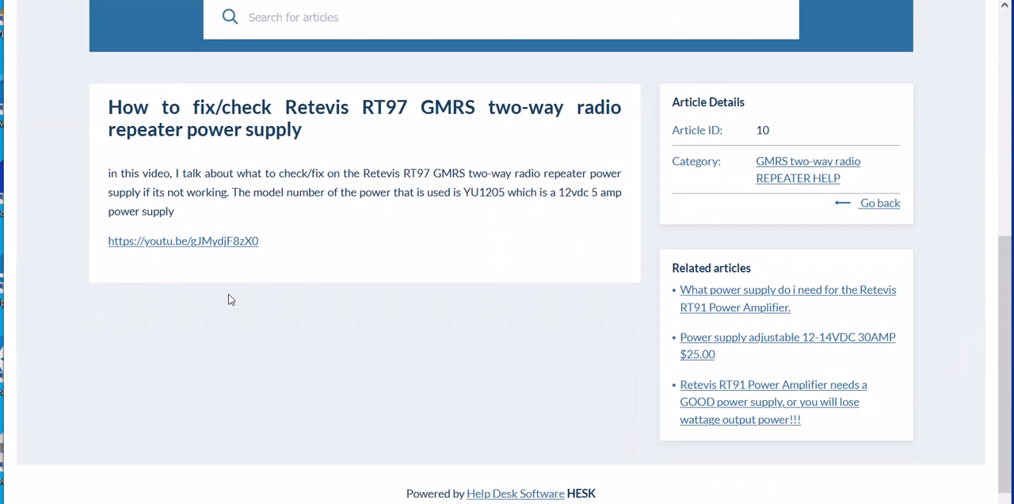
mouse_move(582, 285)
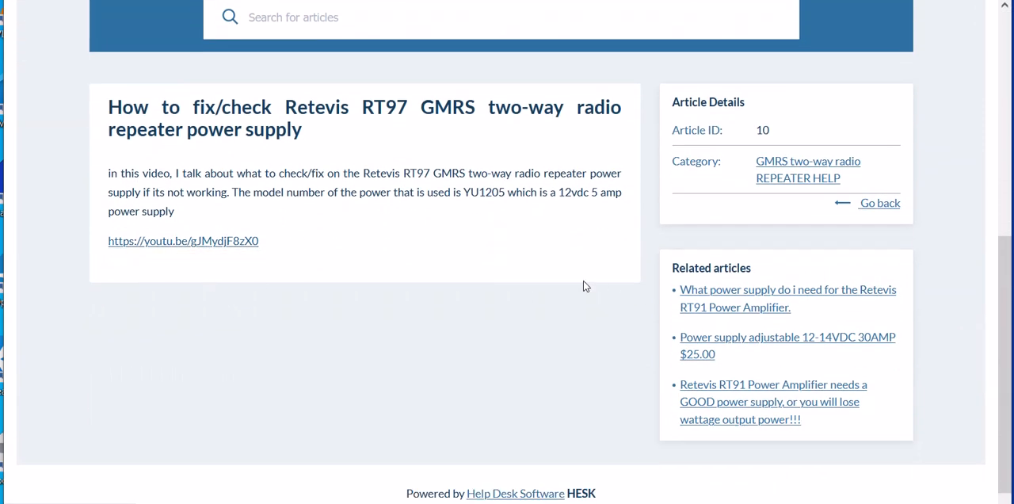
mouse_move(418, 273)
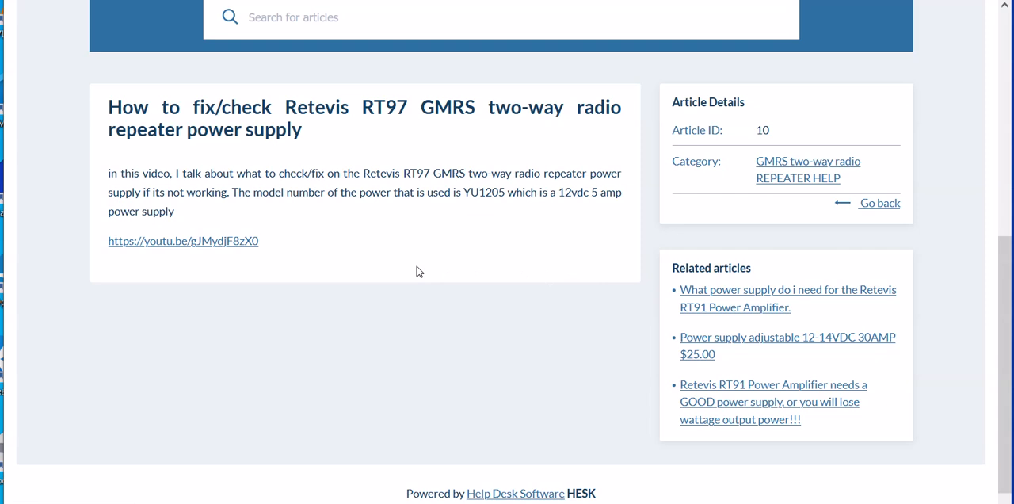
mouse_move(245, 320)
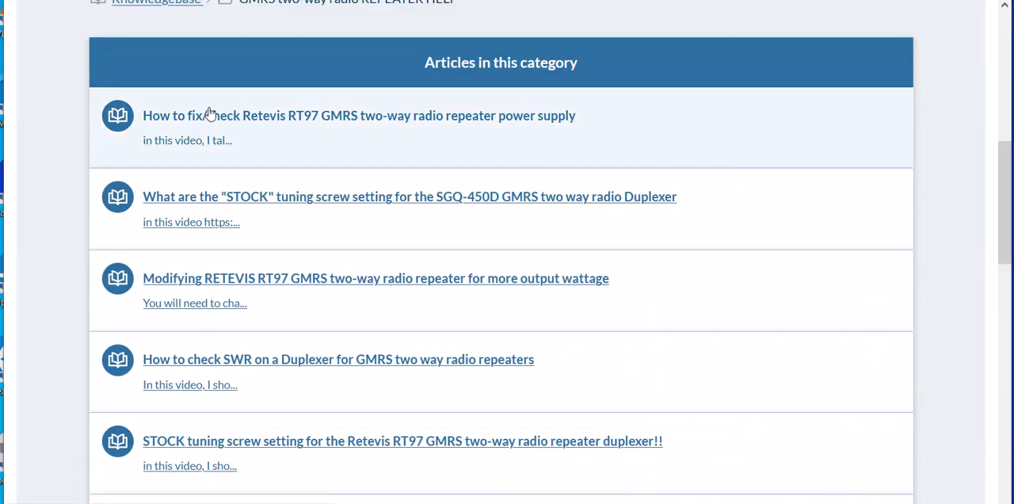
left_click(155, 1)
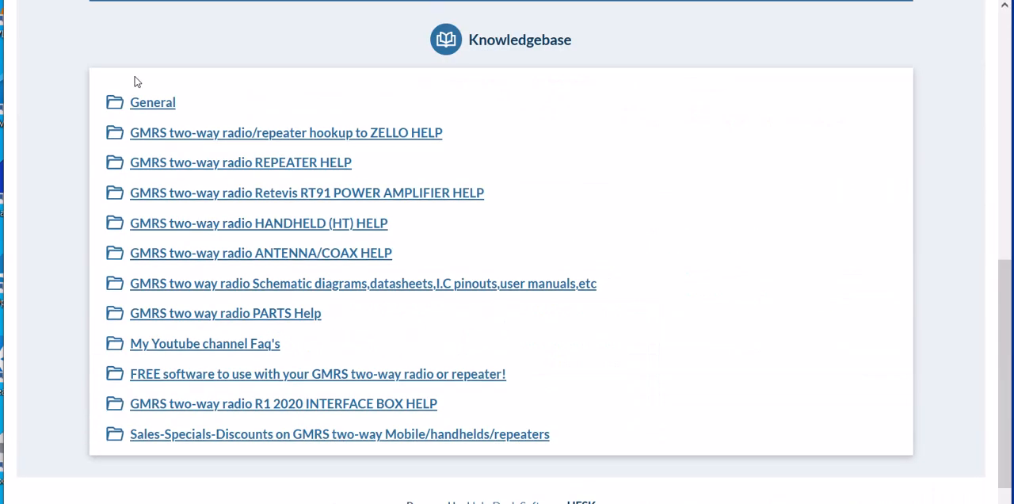
mouse_move(722, 223)
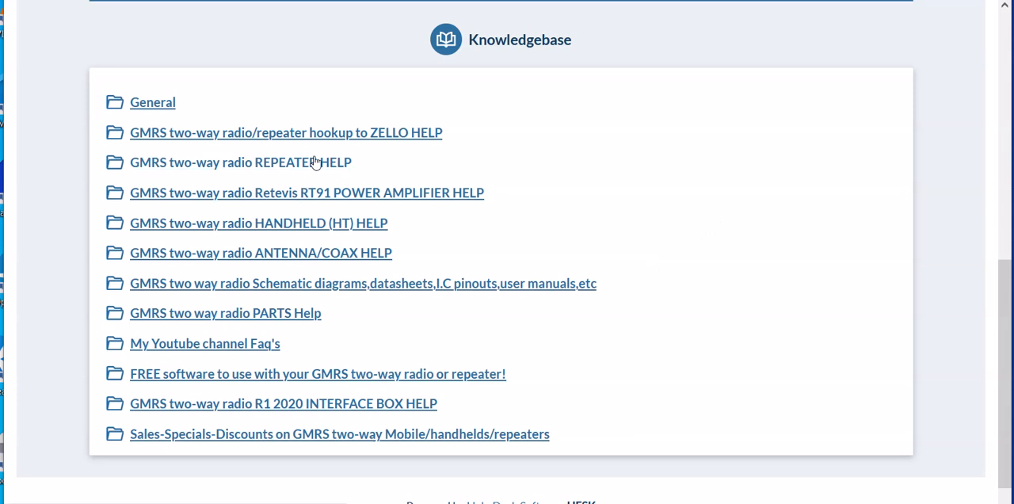
mouse_move(702, 219)
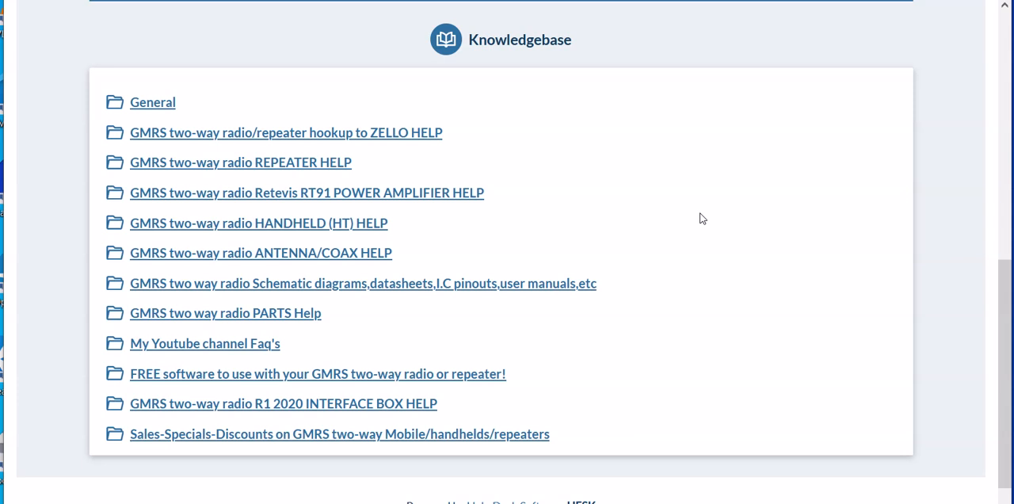
mouse_move(694, 232)
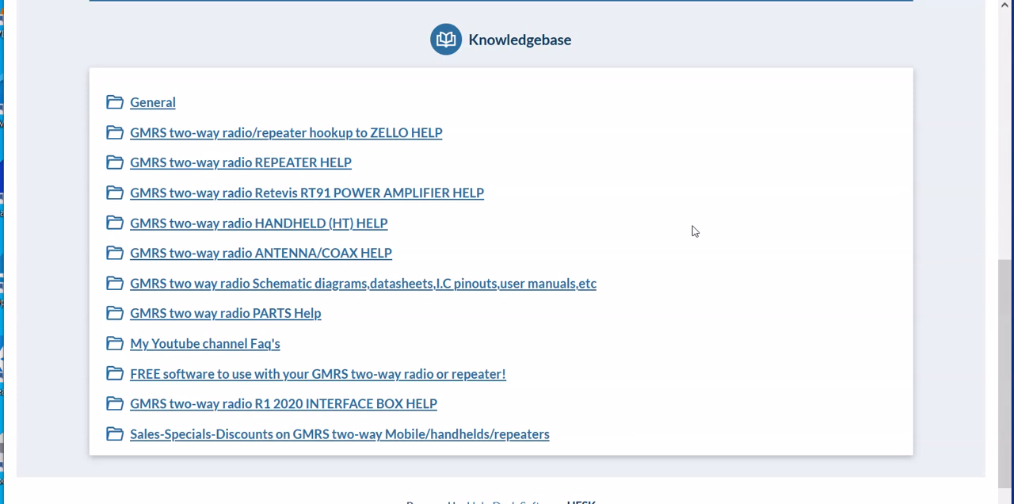
mouse_move(702, 276)
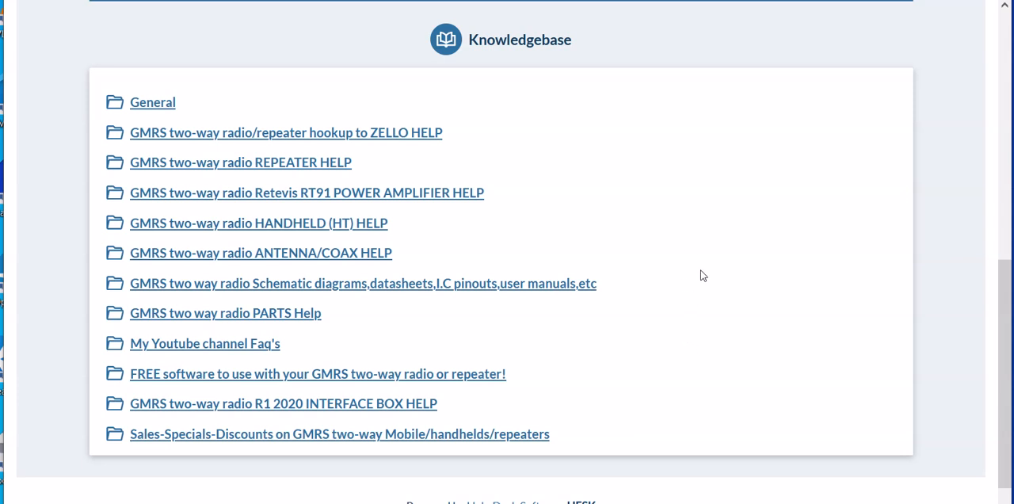
scroll("up", 3)
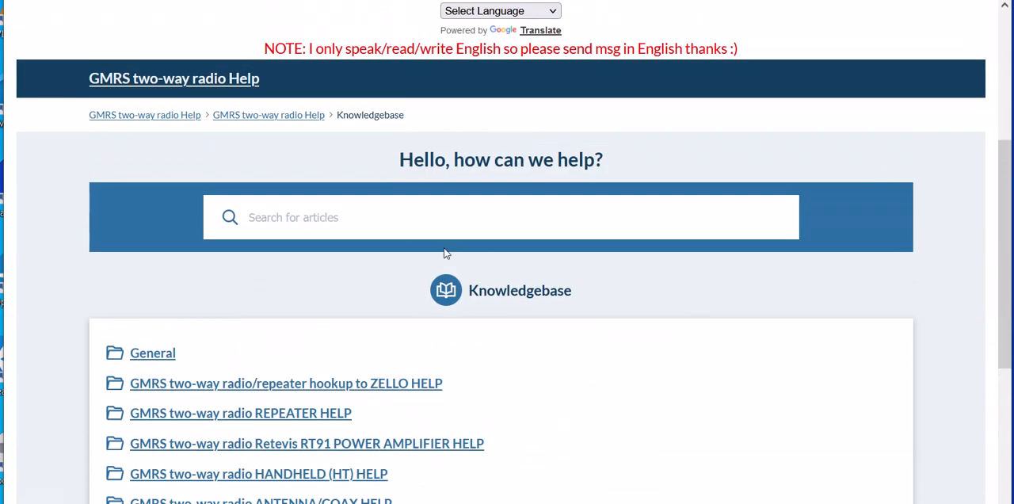
Search the articles box for 'rt97' and scroll the suggested Retevis RT97 repeater articles.
left_click(368, 217)
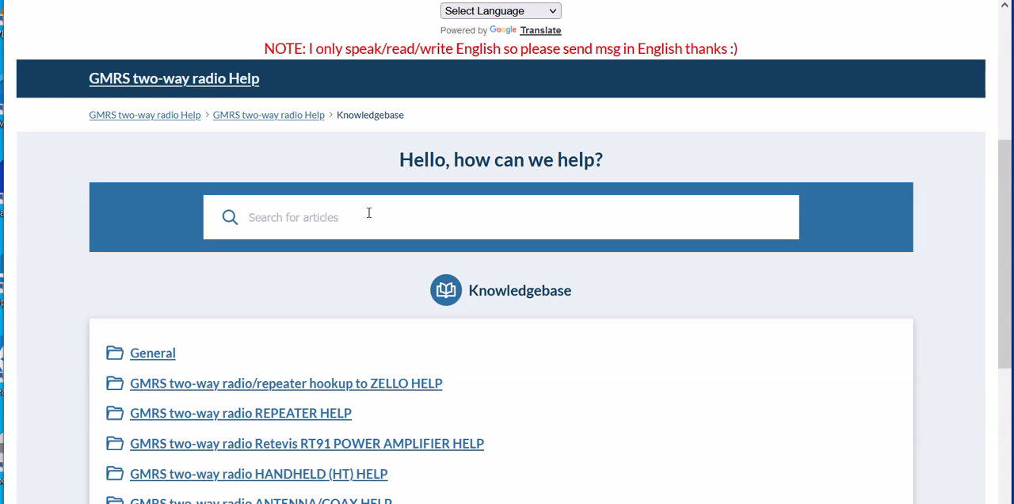
type("rt97")
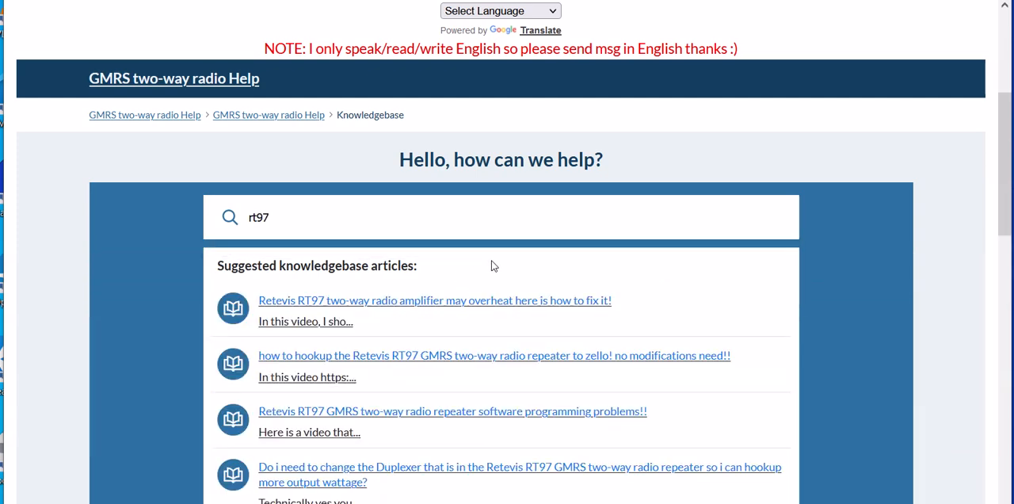
scroll("down", 3)
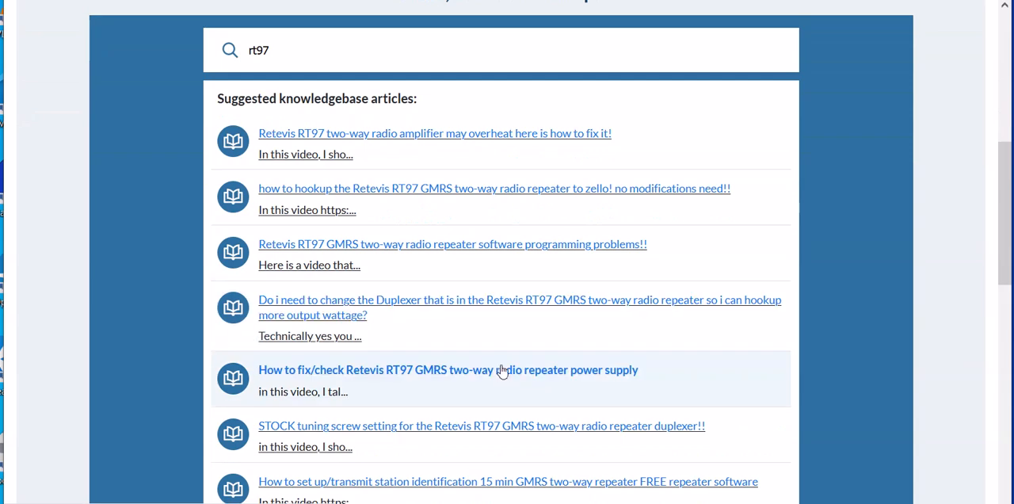
mouse_move(450, 386)
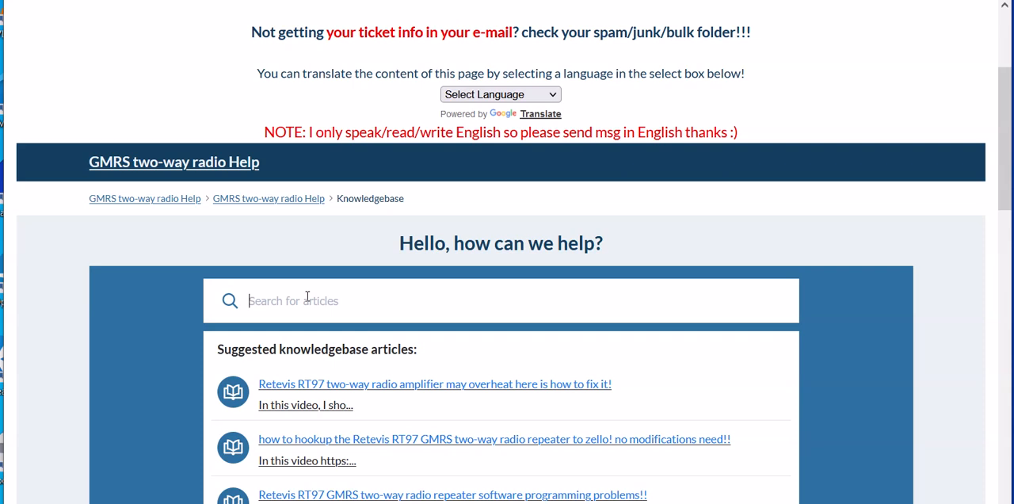
mouse_move(308, 292)
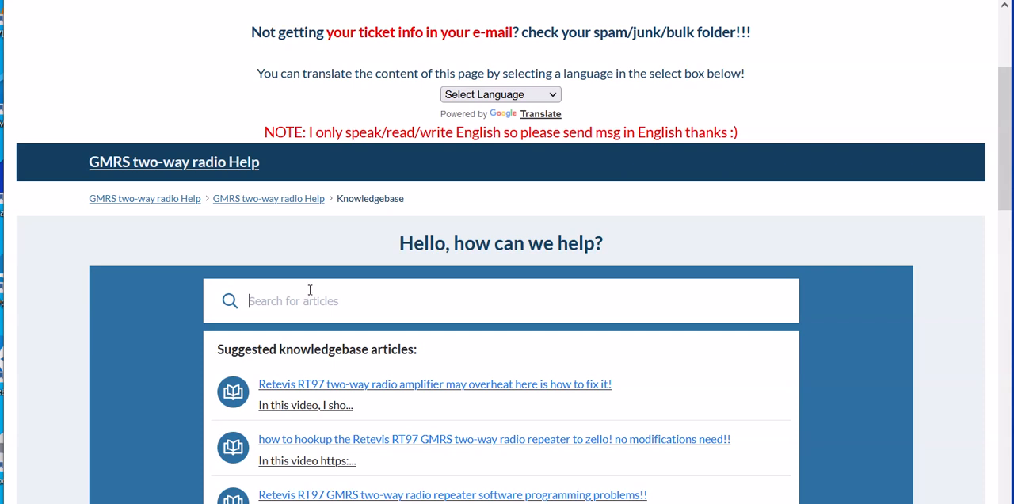
scroll("down", 3)
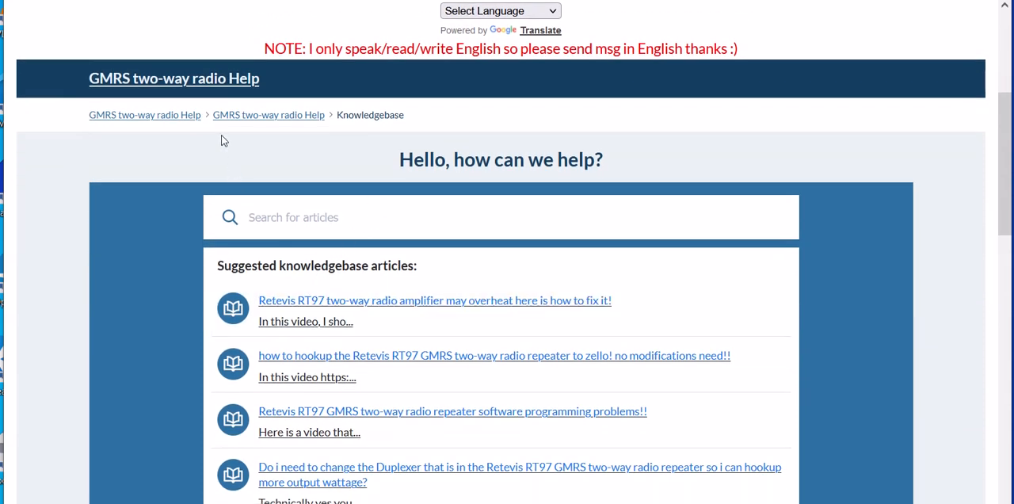
Dismiss the suggestions and scroll down through the knowledgebase category list to the footer.
scroll("up", 3)
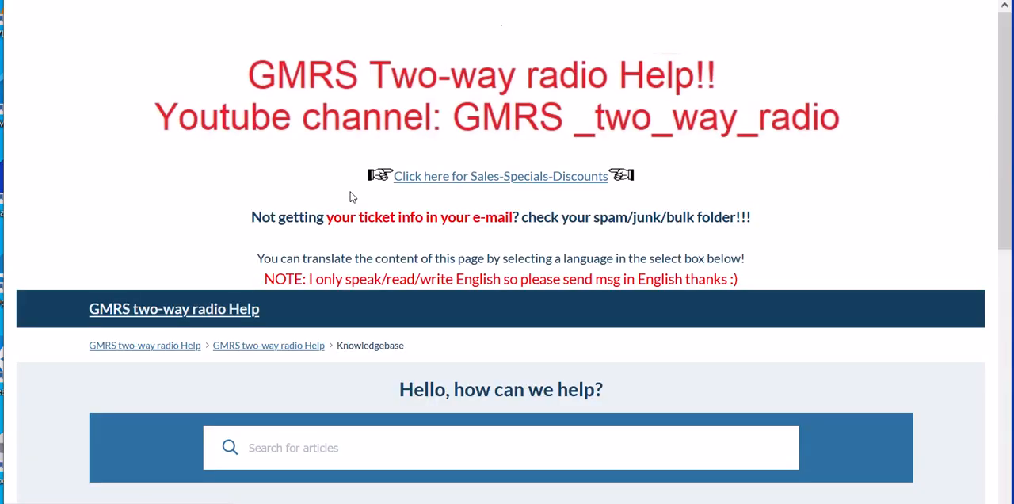
scroll("down", 3)
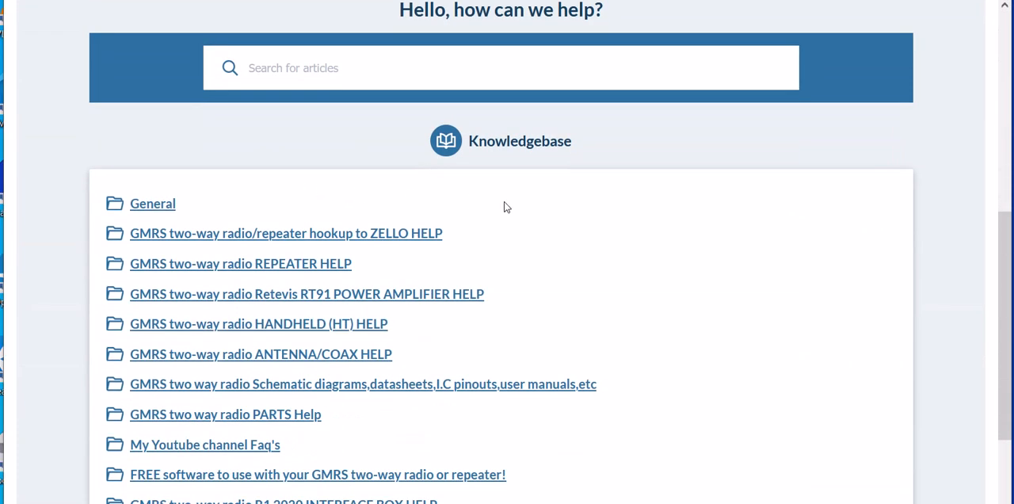
scroll("down", 3)
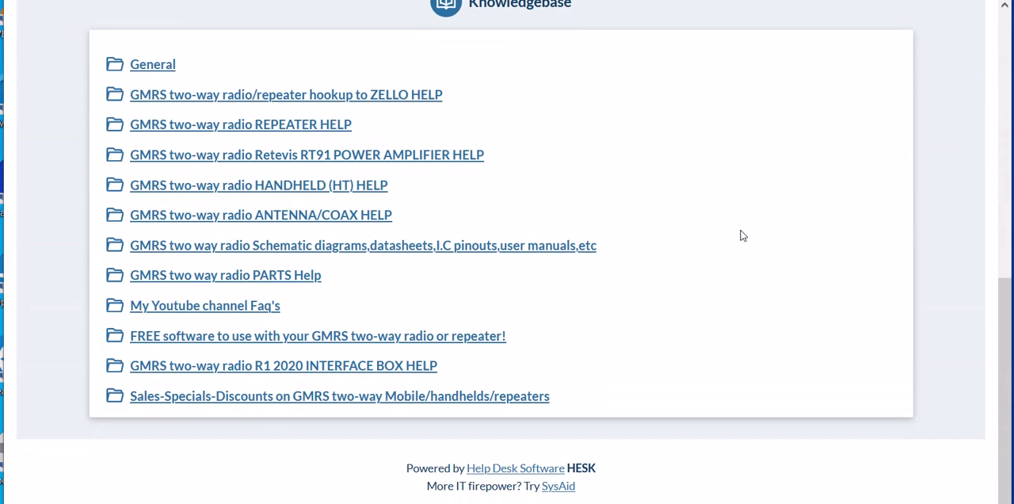
mouse_move(741, 231)
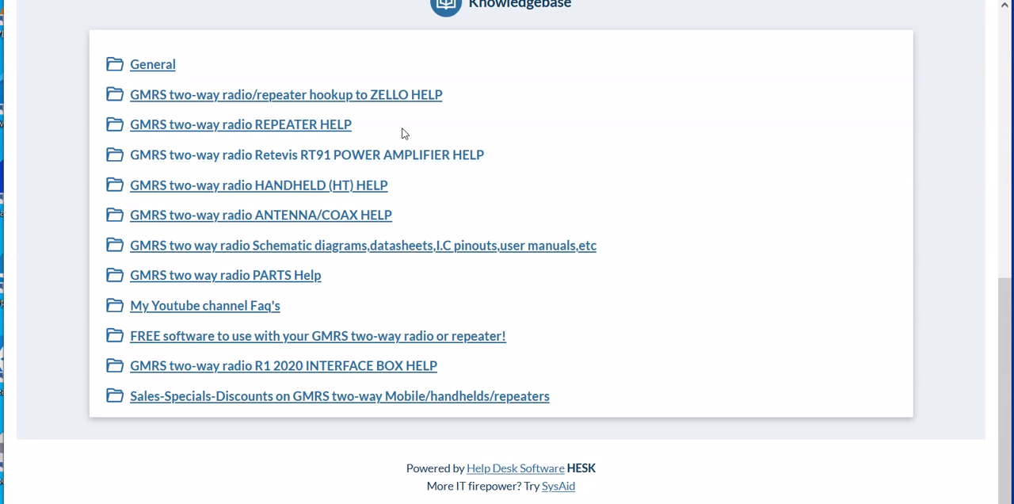
mouse_move(731, 82)
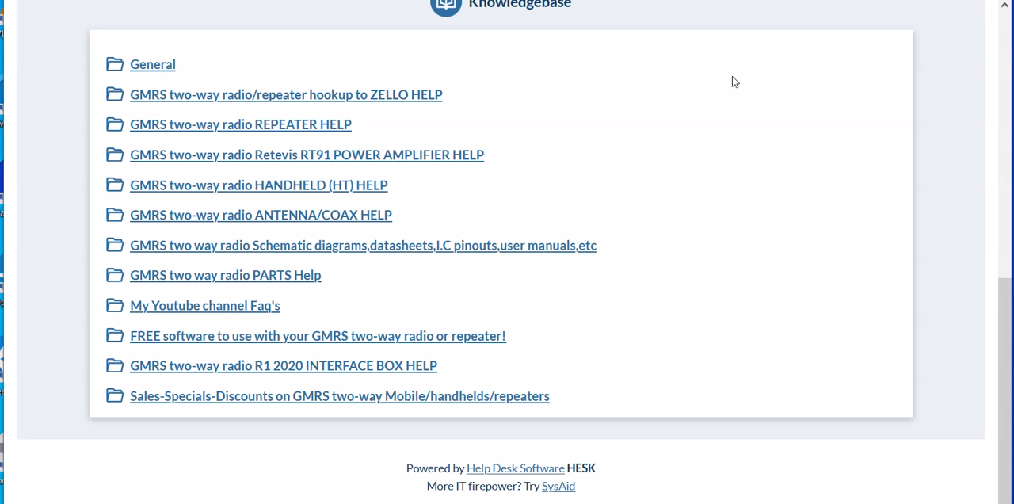